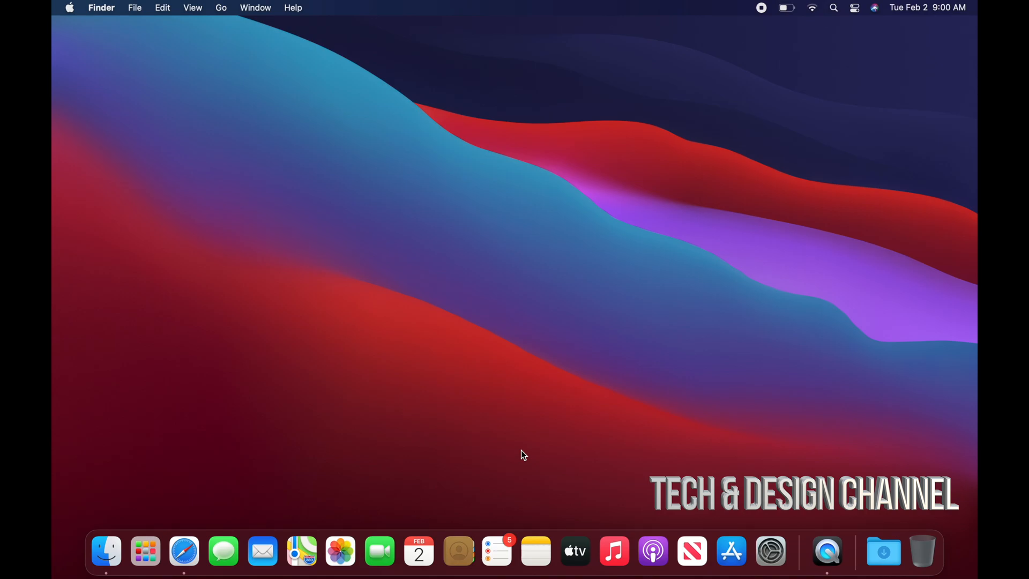
mouse_move(184, 550)
type("safari")
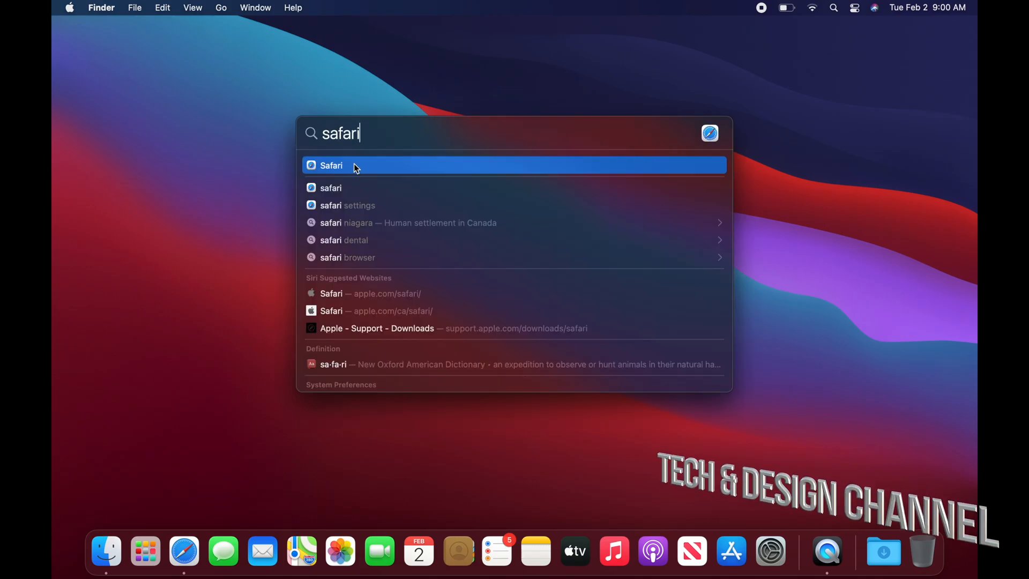
Launch Safari, dismiss What's New and search Google for 'google chrome'.
left_click(331, 165)
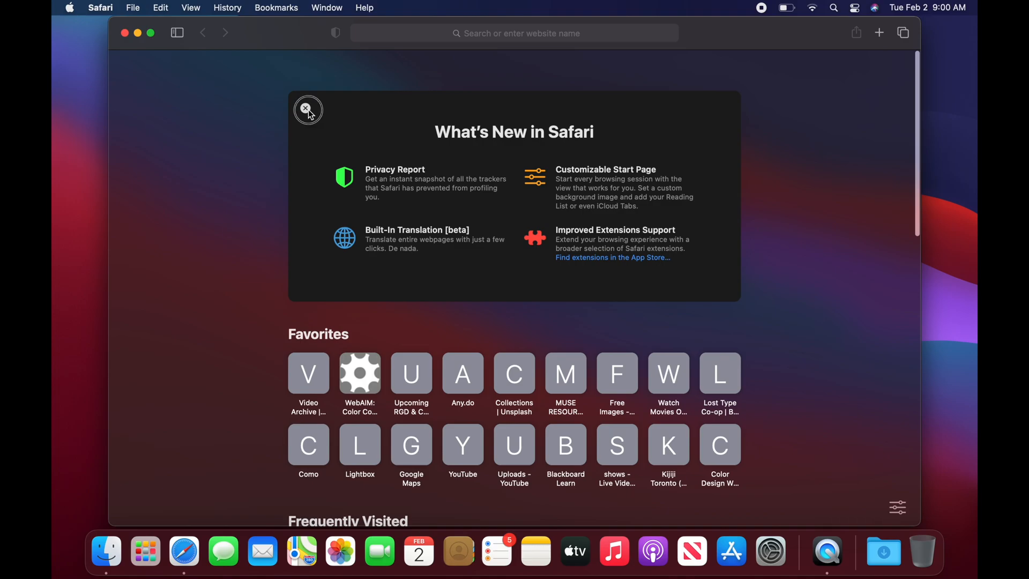
left_click(308, 109)
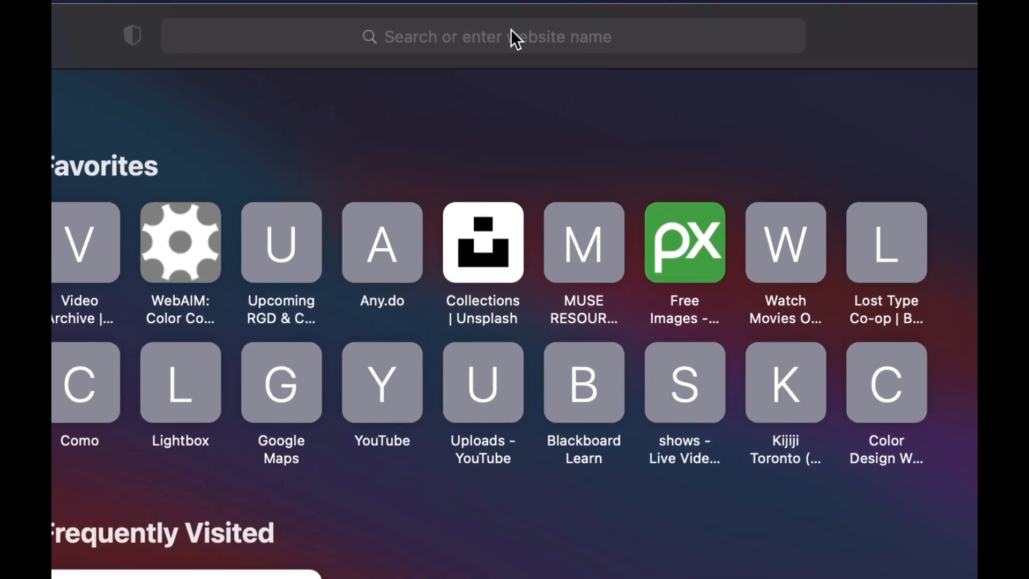
type("google chrome")
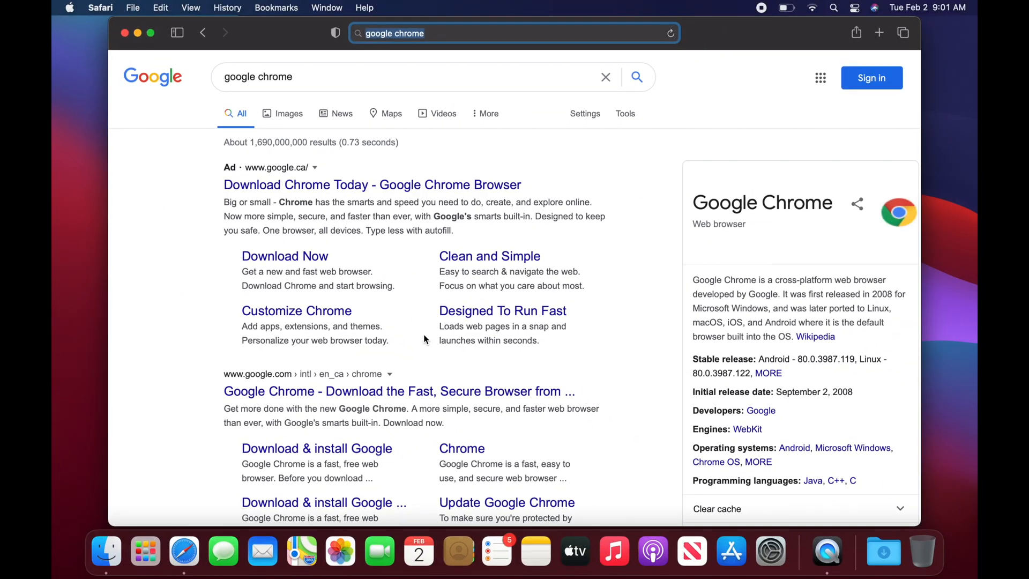
scroll("down", 3)
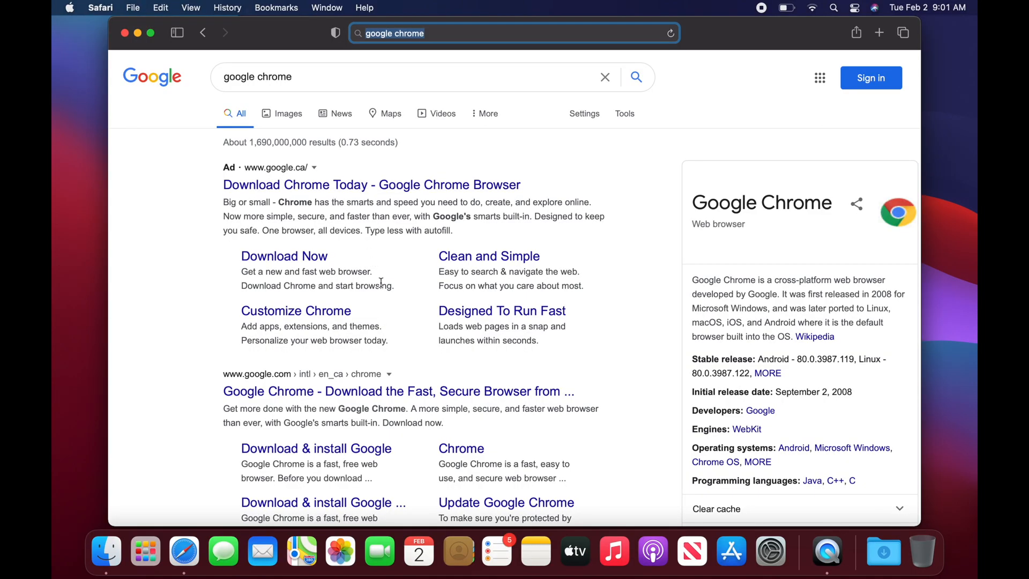
scroll("down", 3)
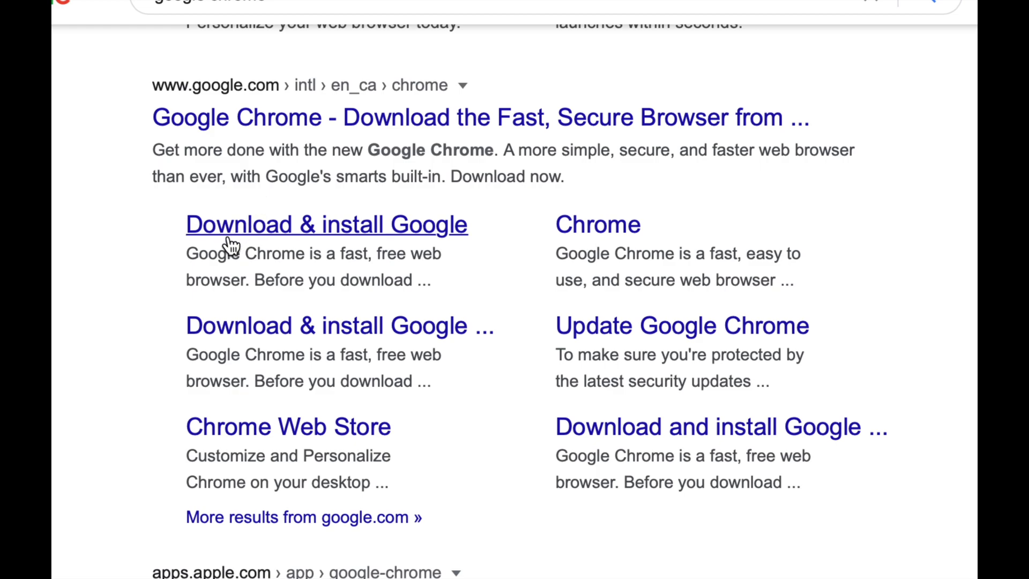
mouse_move(207, 96)
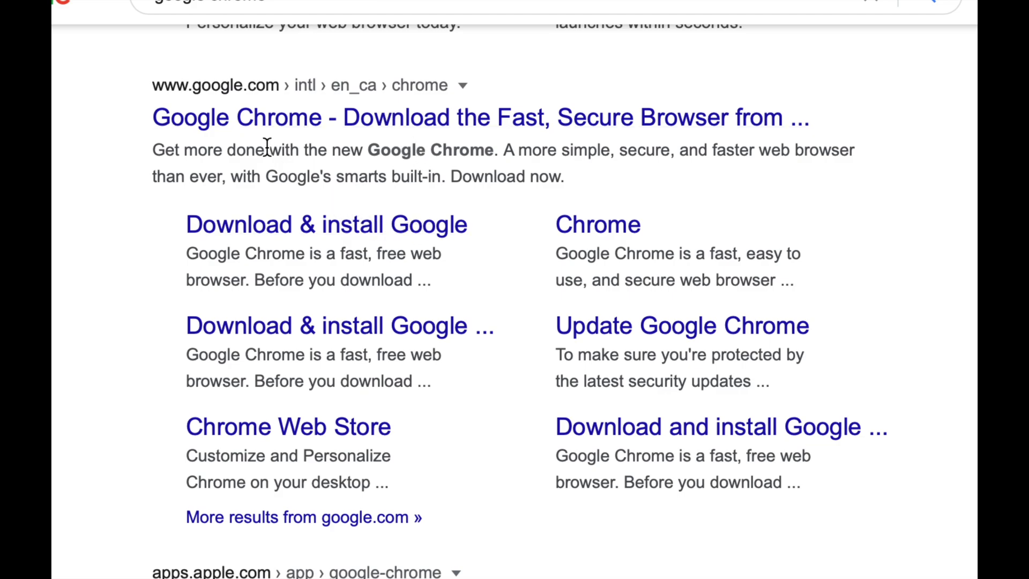
mouse_move(310, 113)
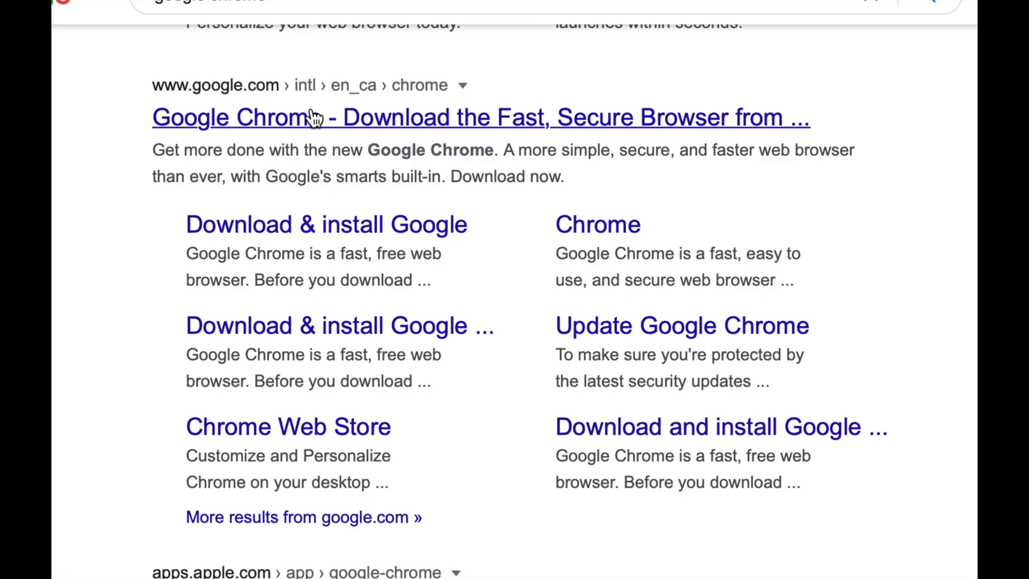
Go to Google's official Chrome page and choose Download Chrome for Mac.
left_click(304, 117)
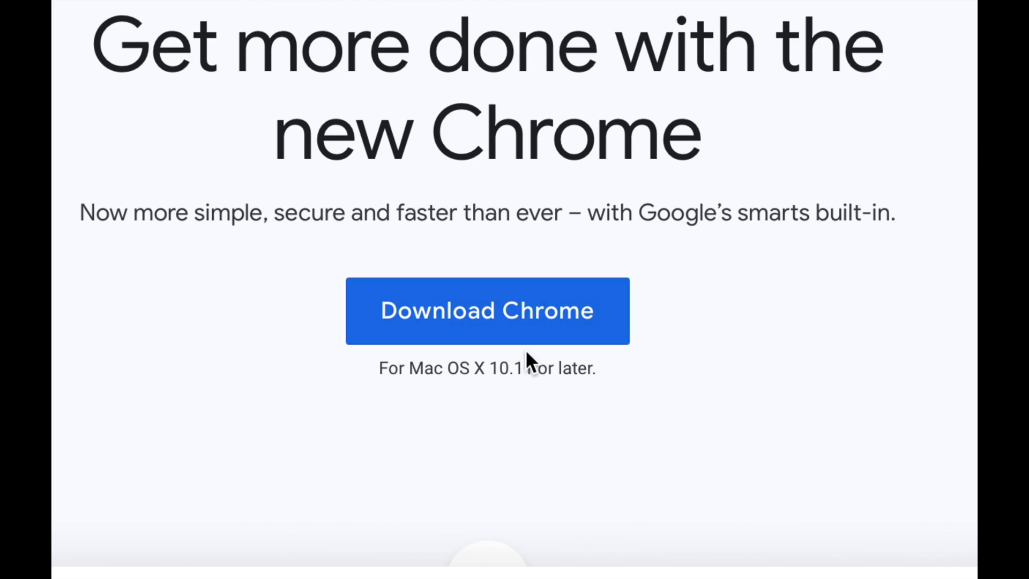
mouse_move(585, 399)
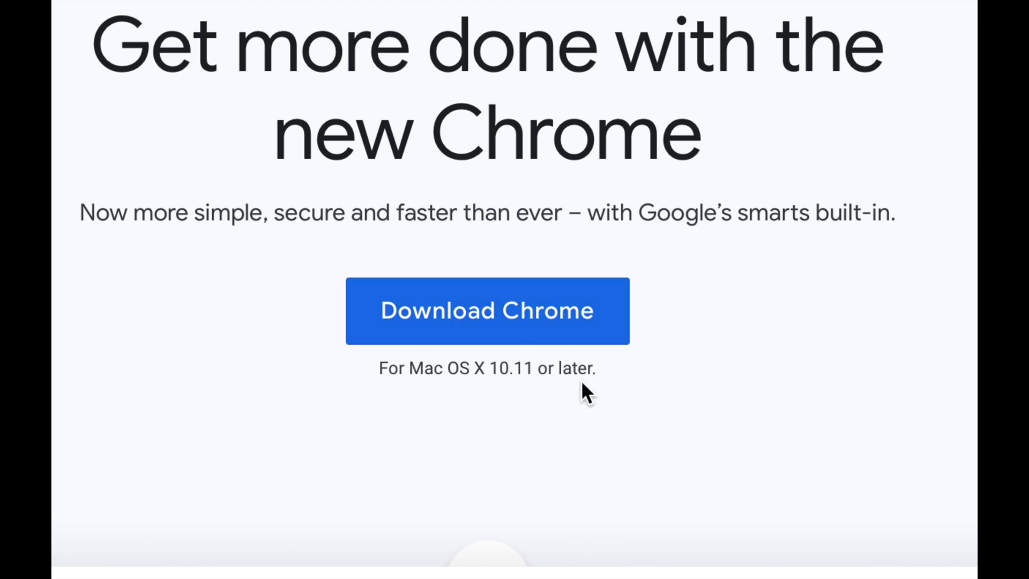
mouse_move(437, 326)
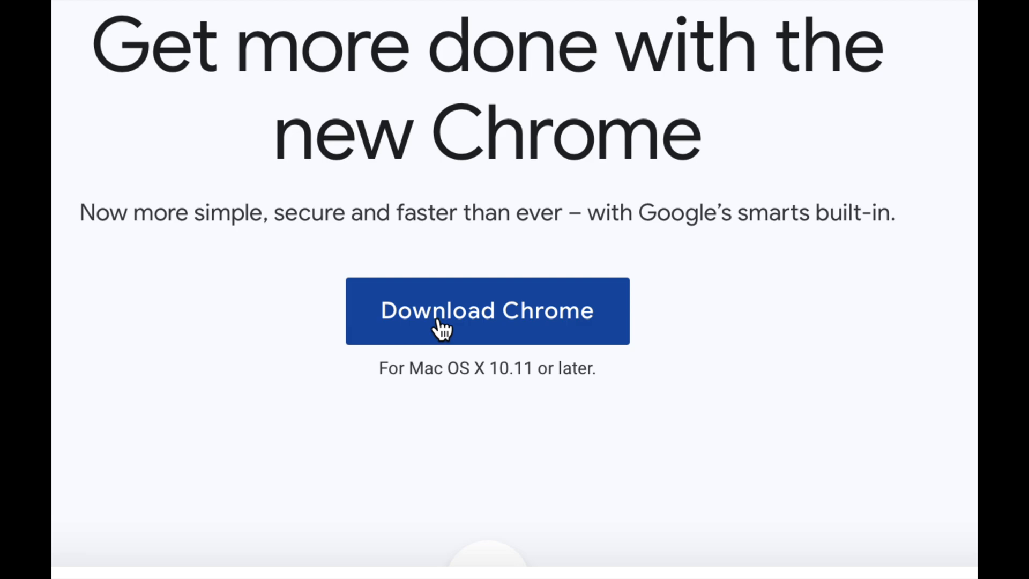
left_click(487, 310)
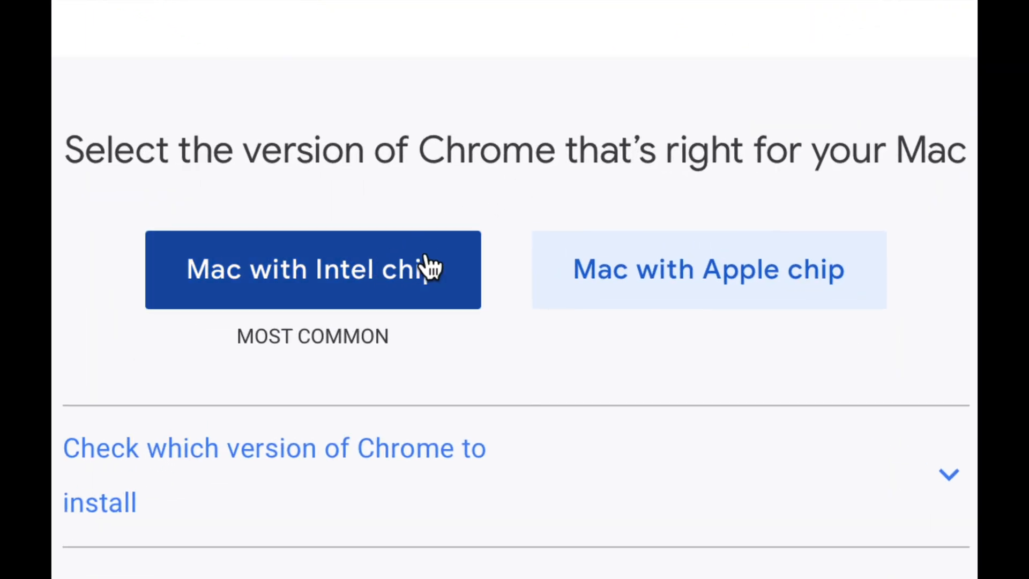
mouse_move(767, 278)
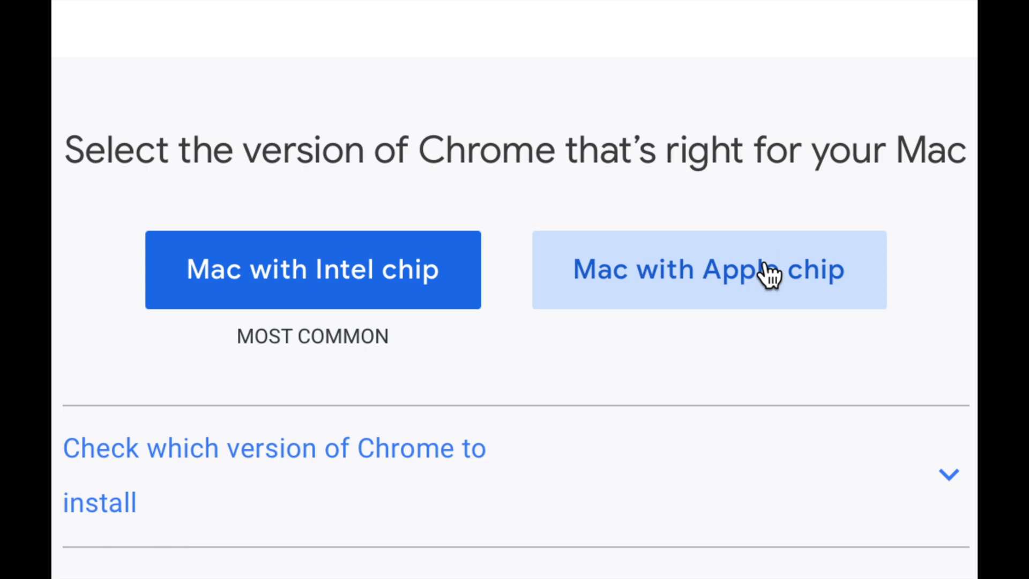
mouse_move(816, 304)
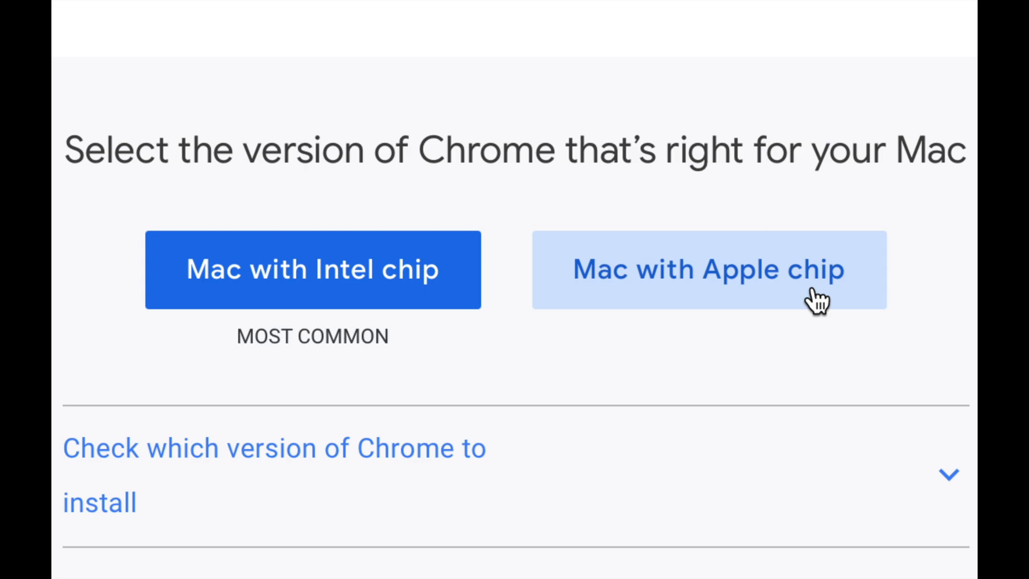
mouse_move(763, 277)
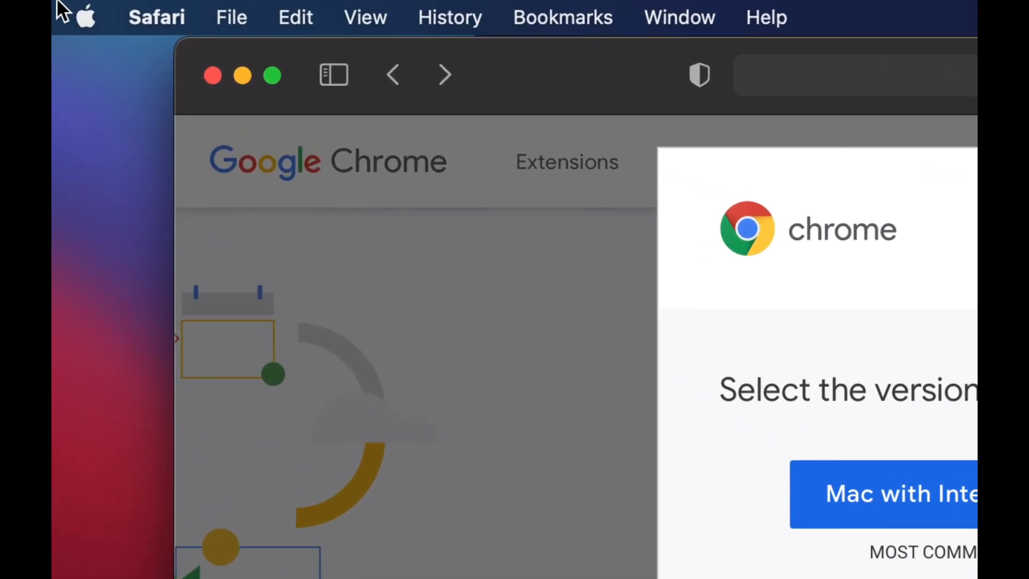
Reveal the chip-check help and allow downloads from google.com.
left_click(86, 16)
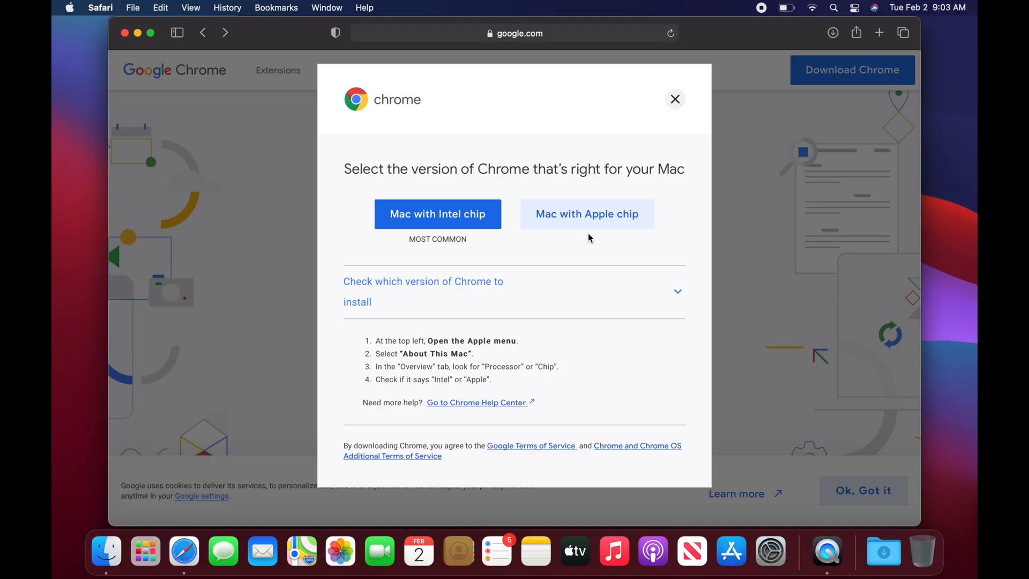
mouse_move(574, 242)
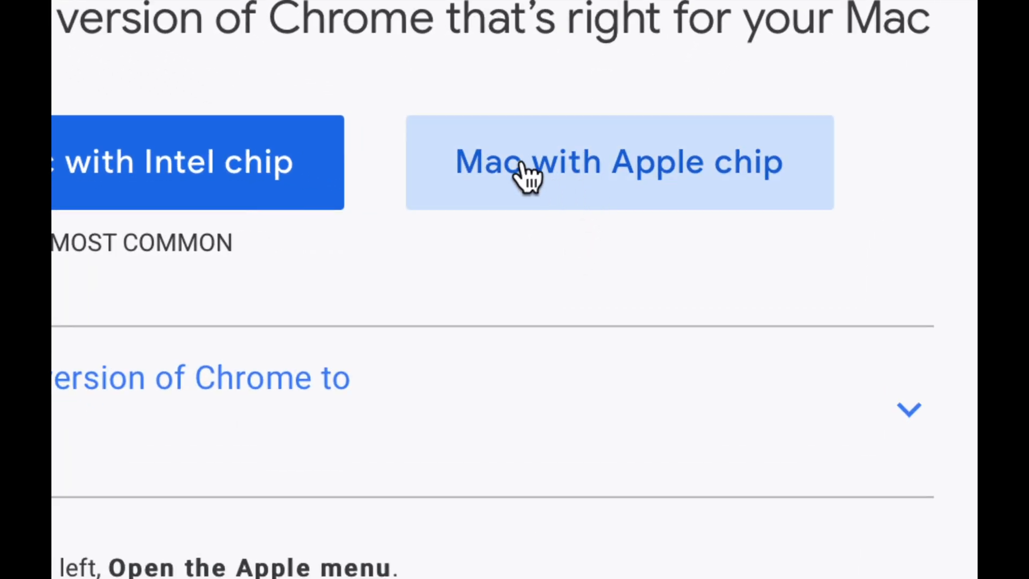
mouse_move(696, 188)
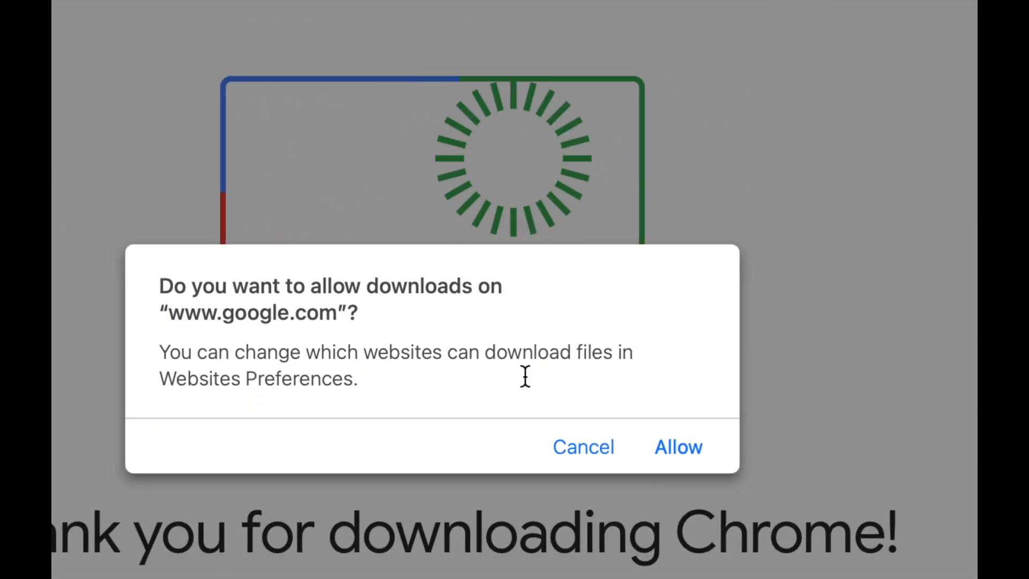
left_click(677, 447)
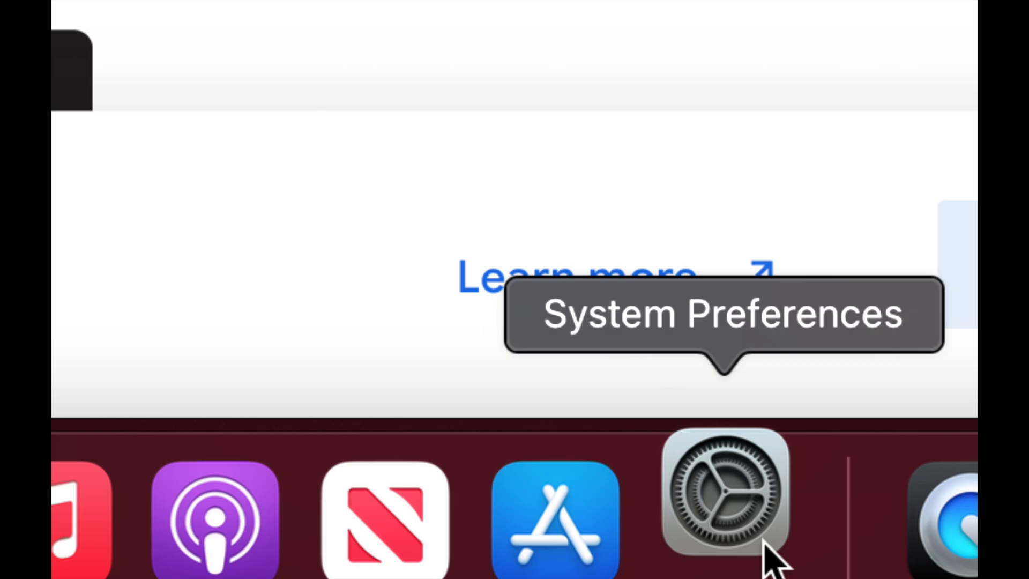
Bring up System Preferences' Security & Privacy and request to unlock it.
left_click(725, 491)
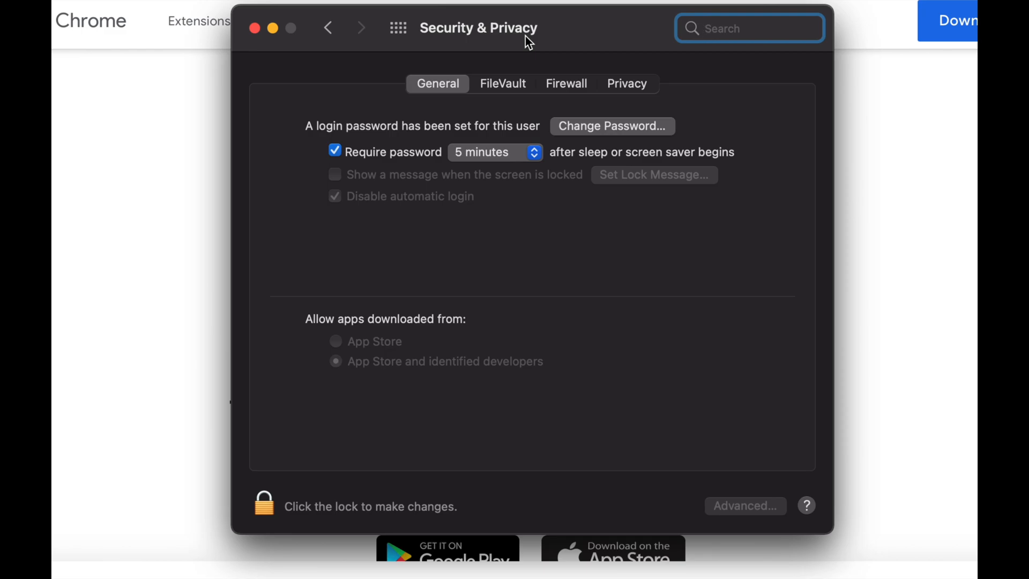
mouse_move(308, 448)
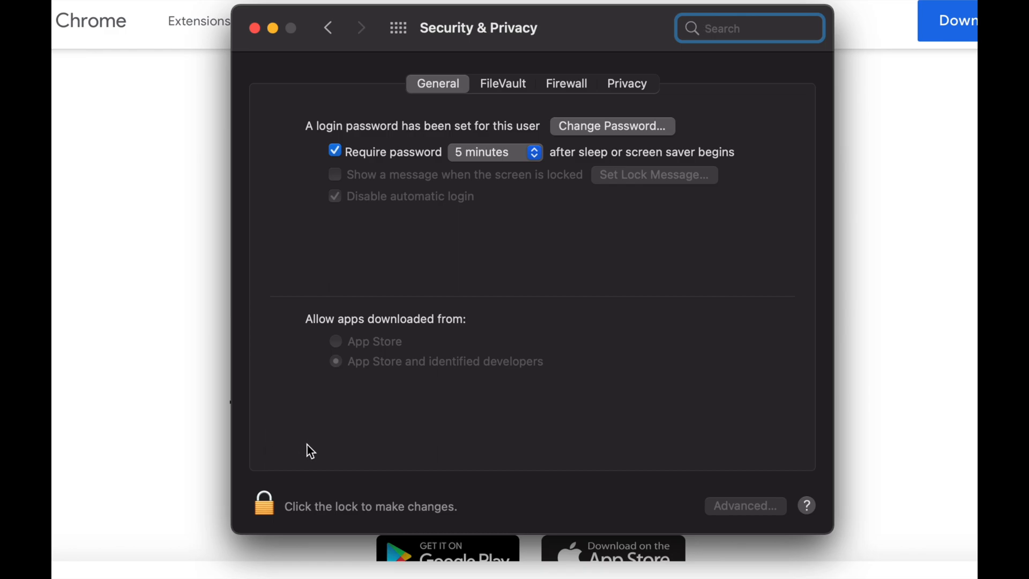
mouse_move(265, 521)
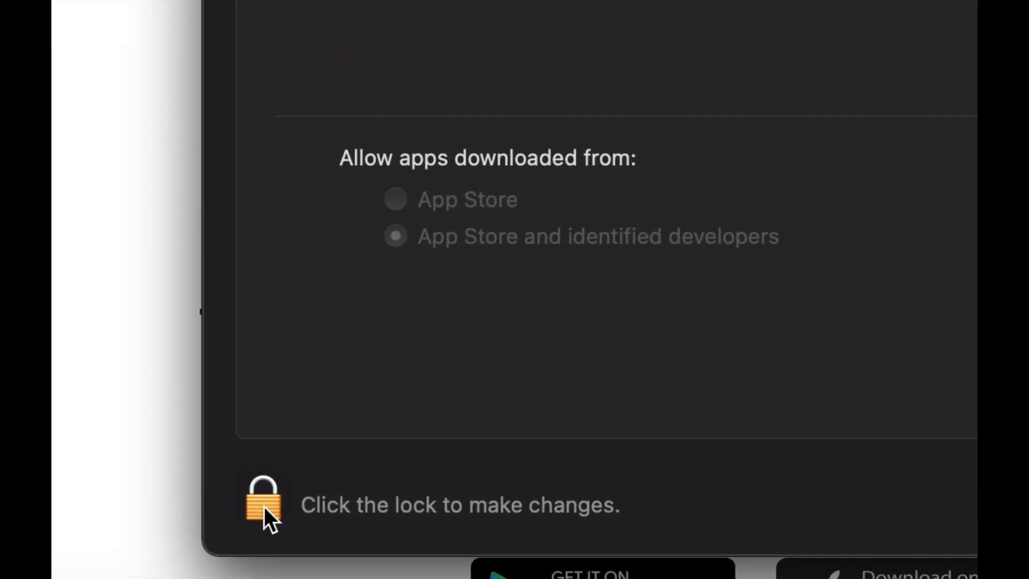
left_click(263, 502)
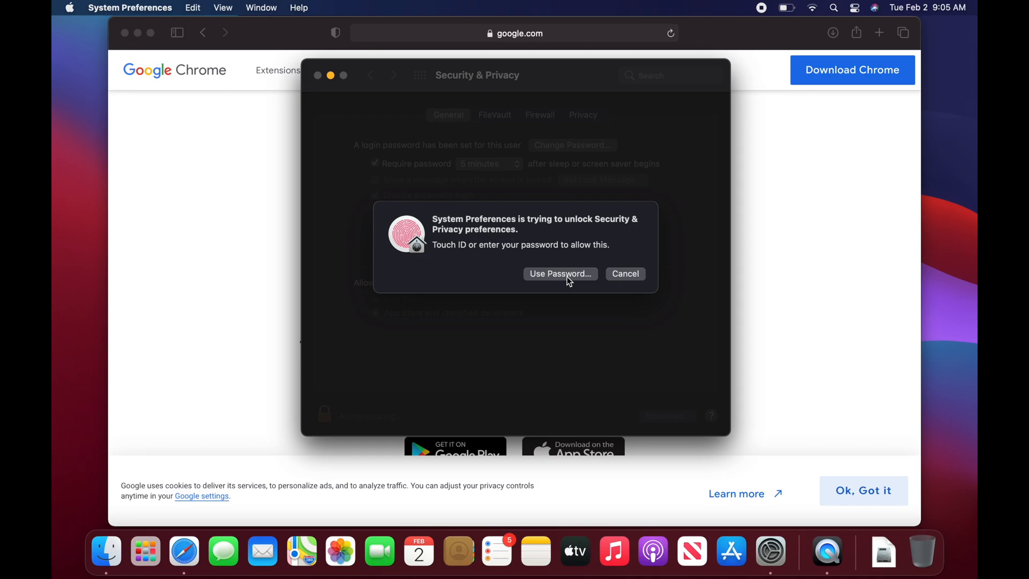
Authenticate with the account password, keep identified developers allowed, and close the window.
left_click(559, 274)
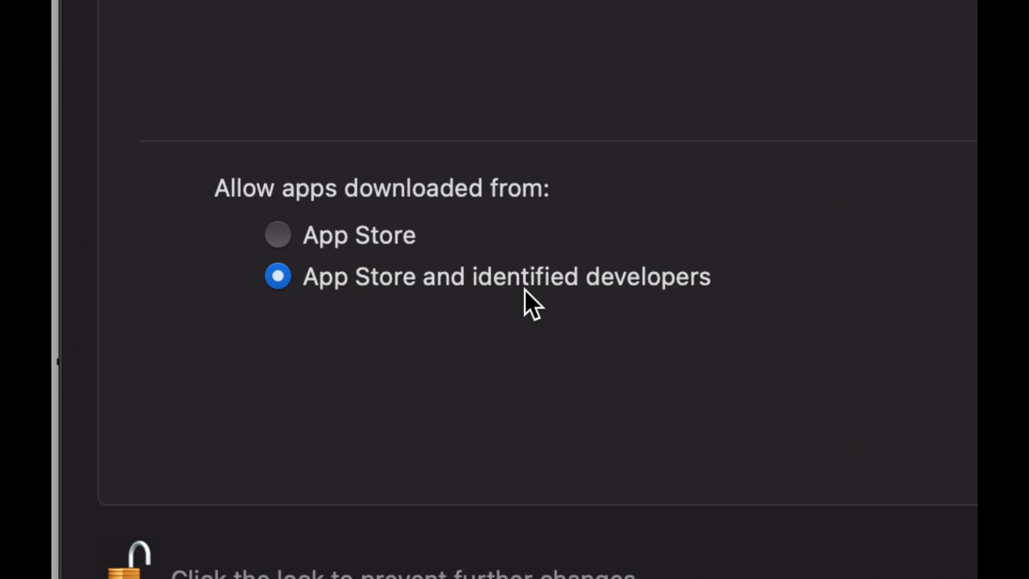
mouse_move(663, 310)
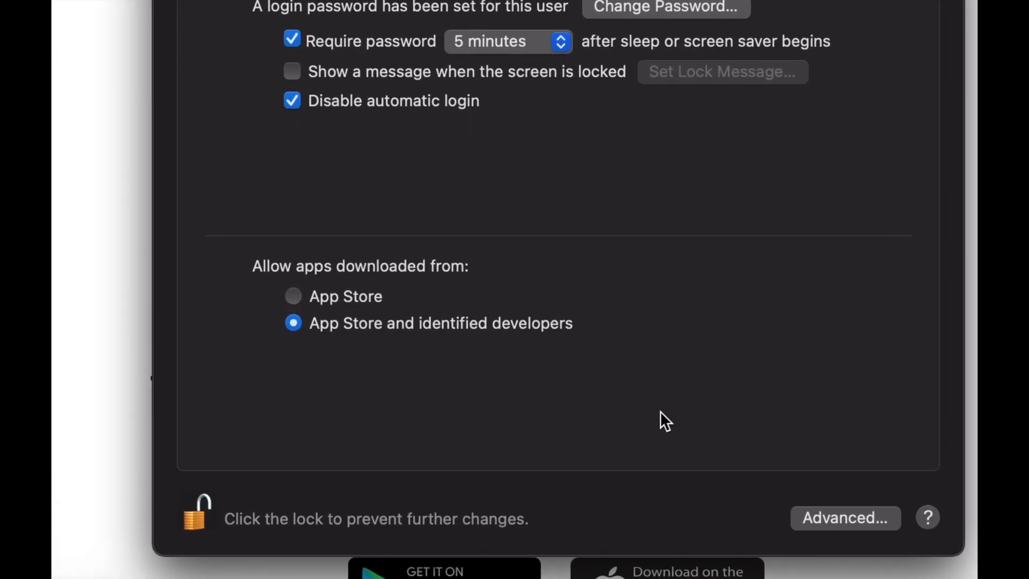
mouse_move(808, 429)
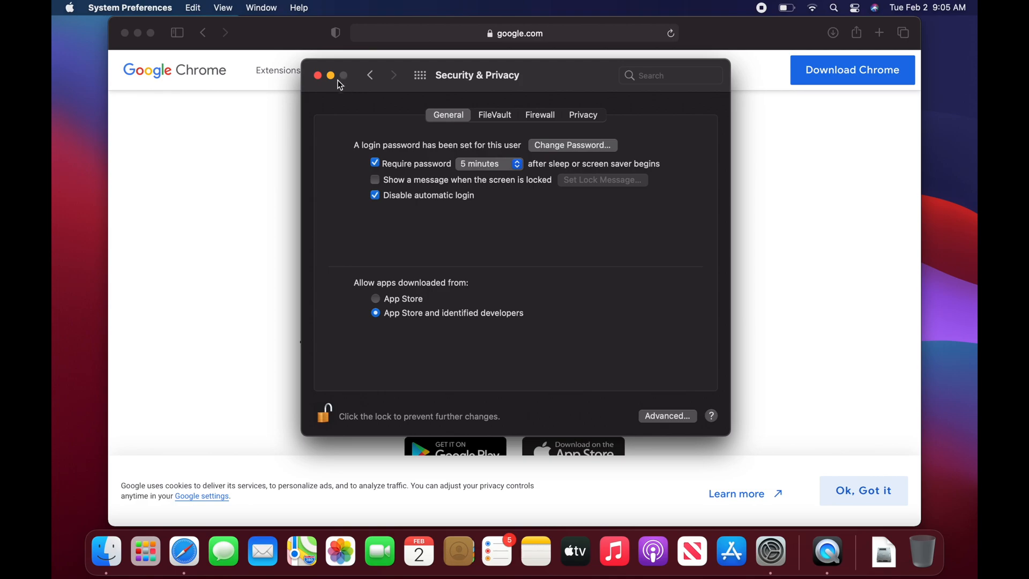
left_click(318, 75)
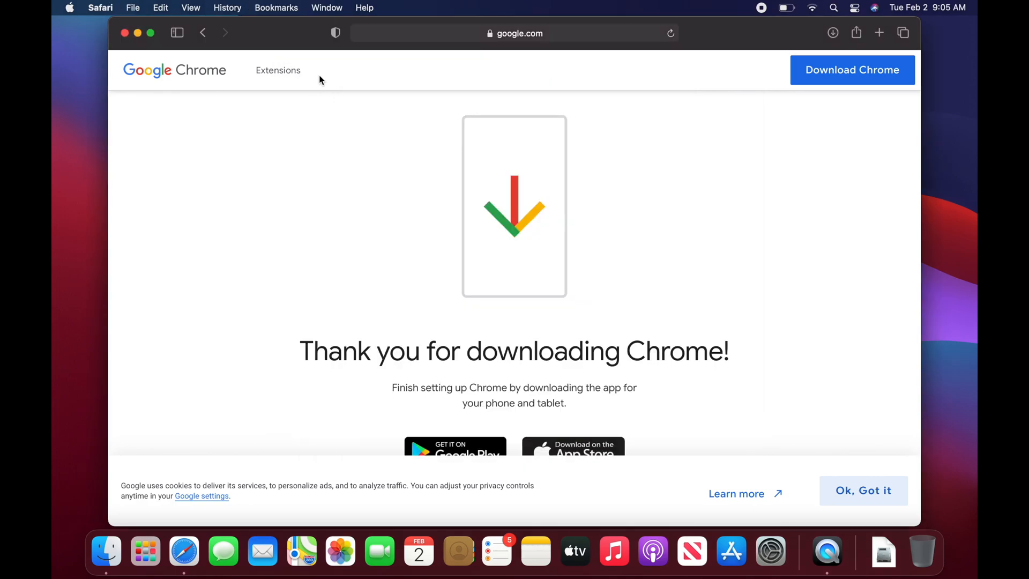
mouse_move(496, 58)
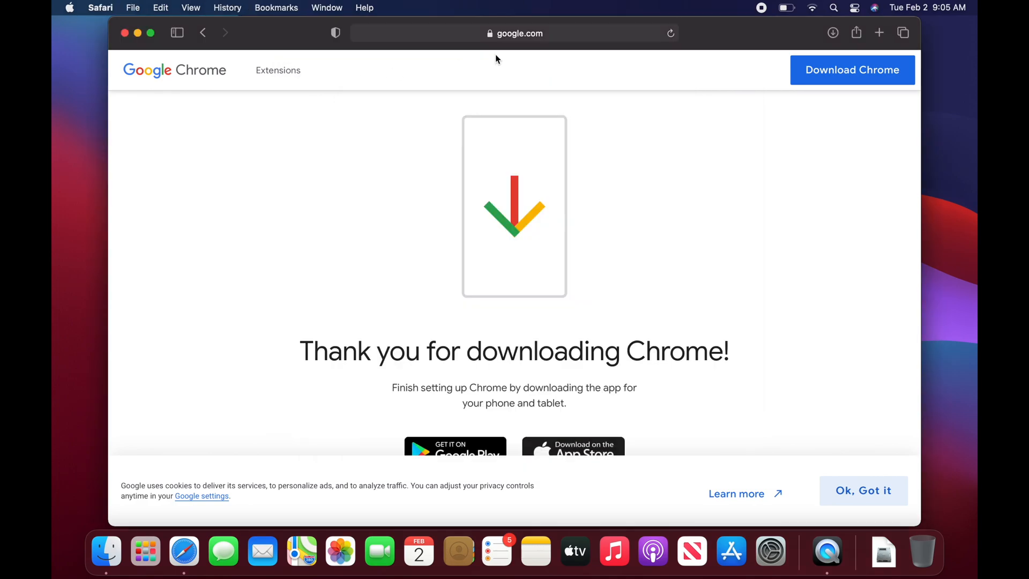
Check Safari's downloads list that googlechrome.dmg finished at 172.7 MB.
left_click(833, 32)
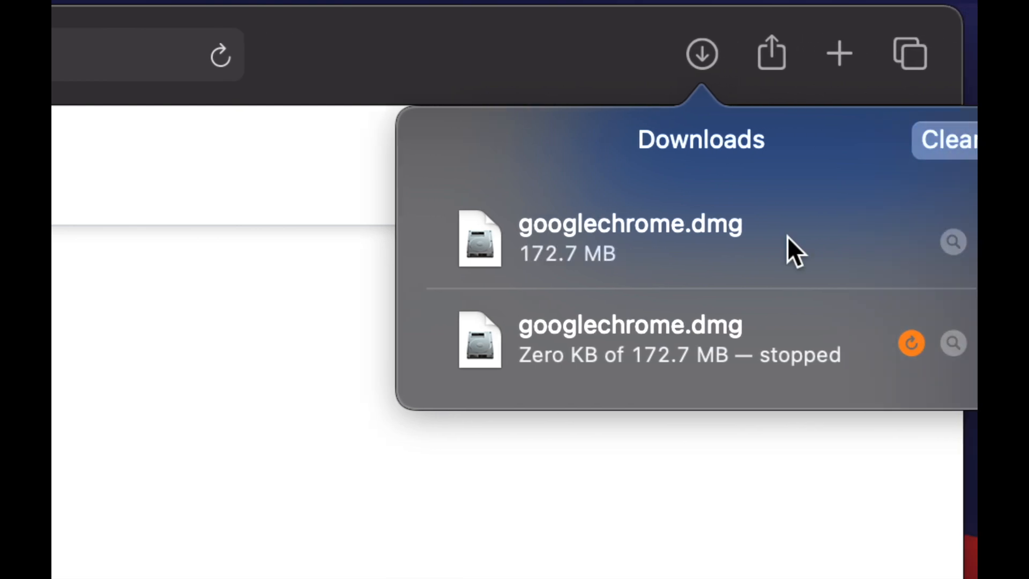
mouse_move(725, 264)
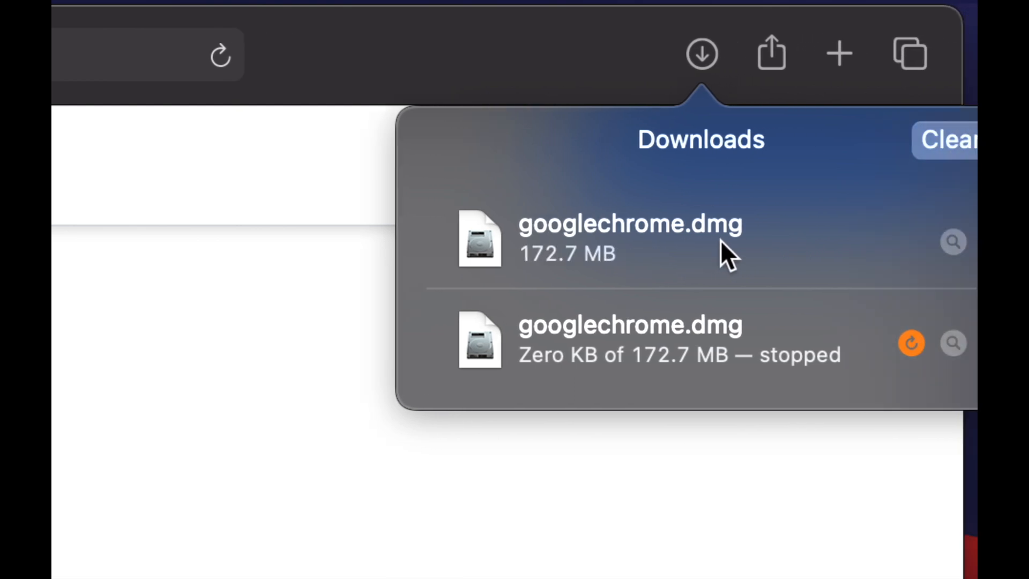
mouse_move(787, 258)
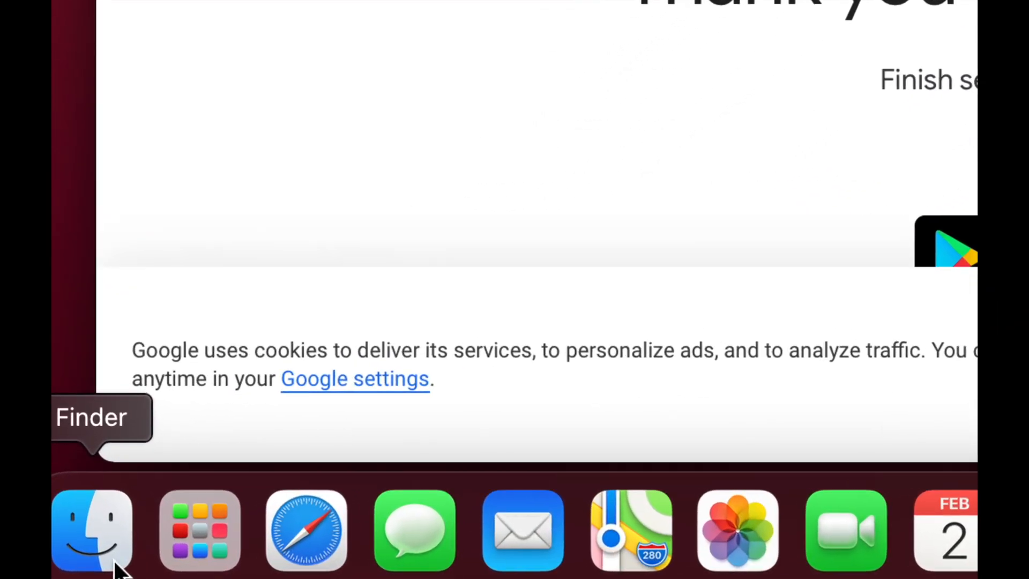
Show the Downloads folder in Finder as icons and select googlechrome.dmg.
left_click(86, 536)
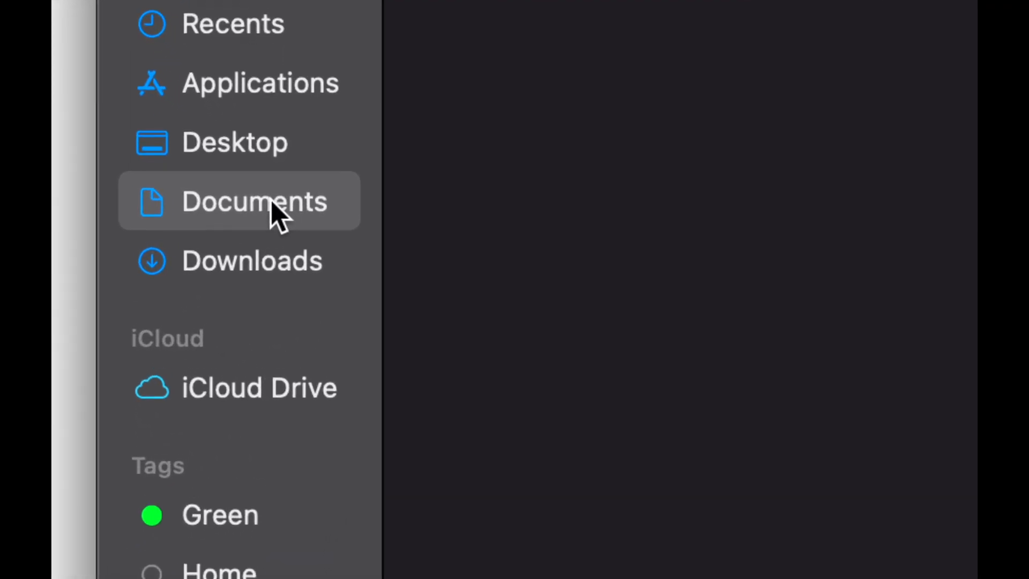
left_click(252, 277)
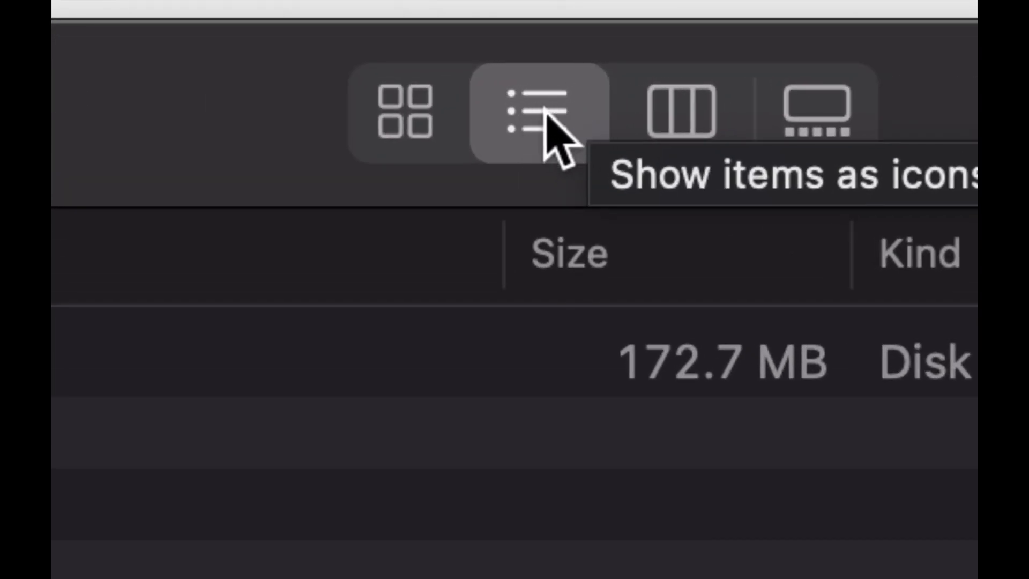
mouse_move(418, 134)
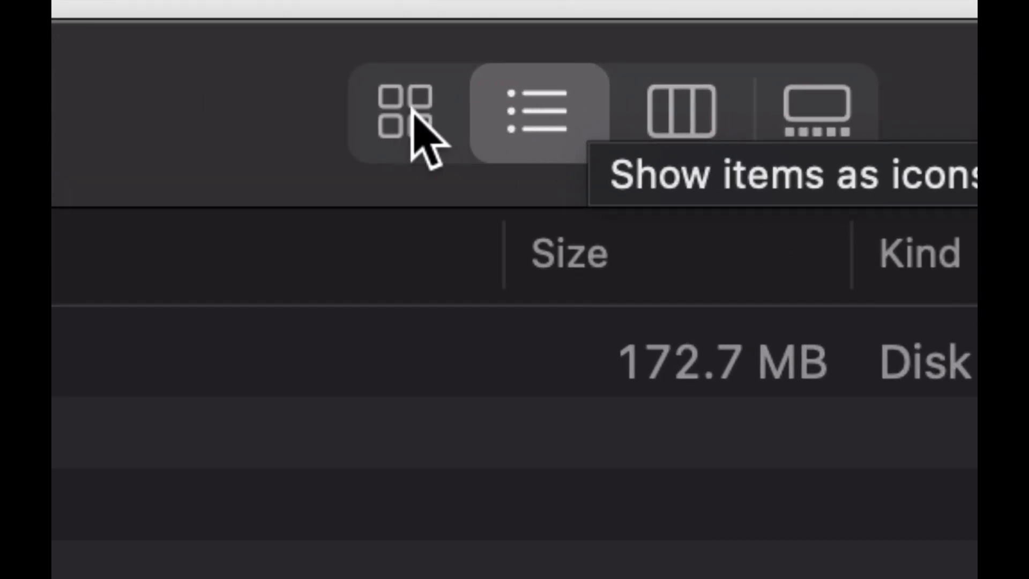
left_click(401, 112)
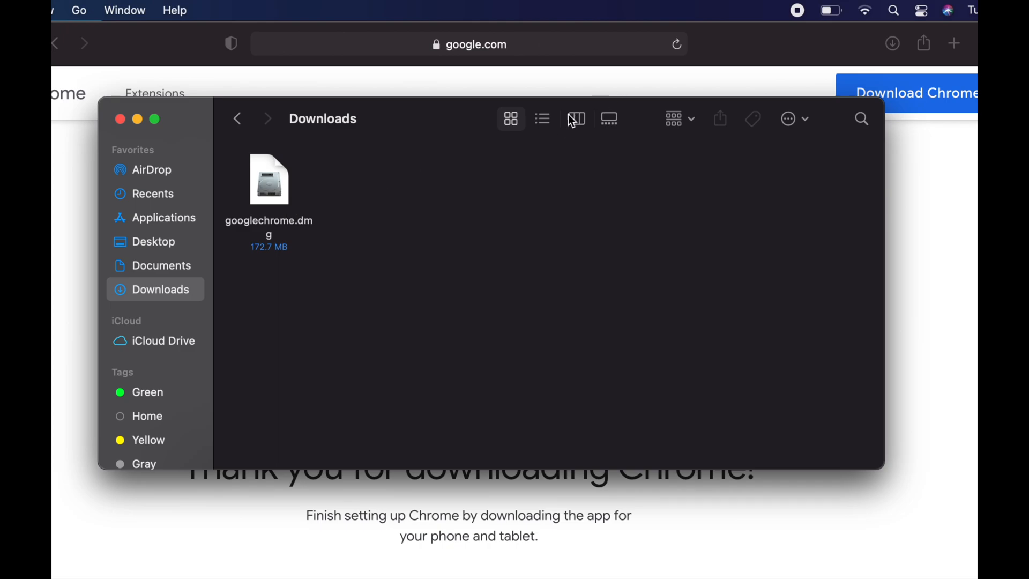
left_click(542, 118)
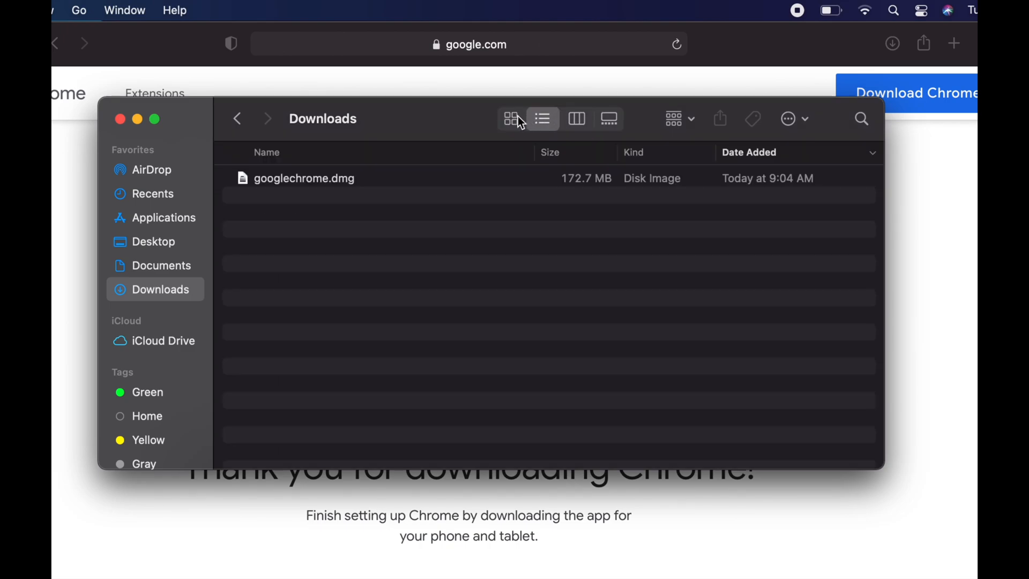
left_click(510, 119)
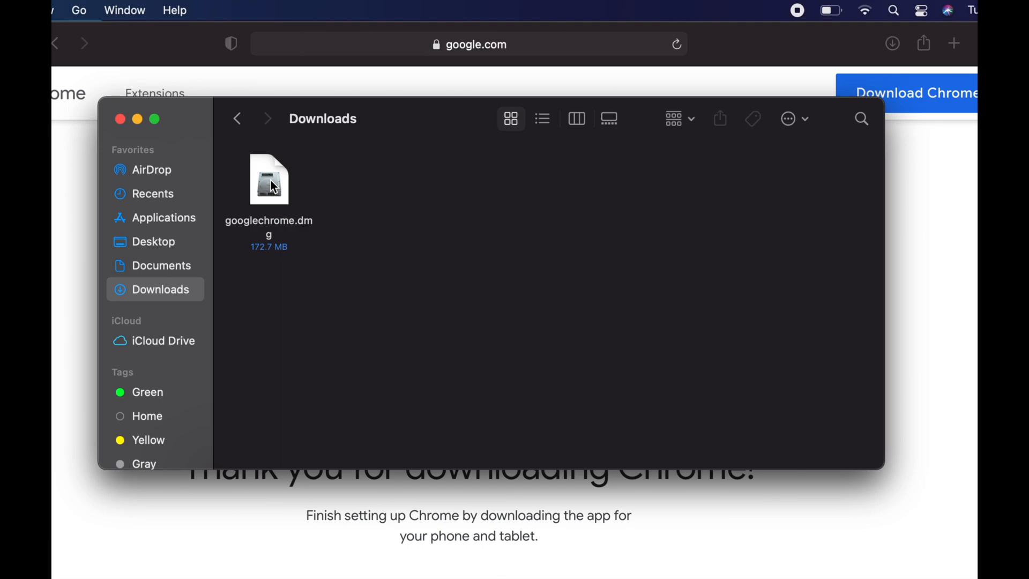
left_click(269, 180)
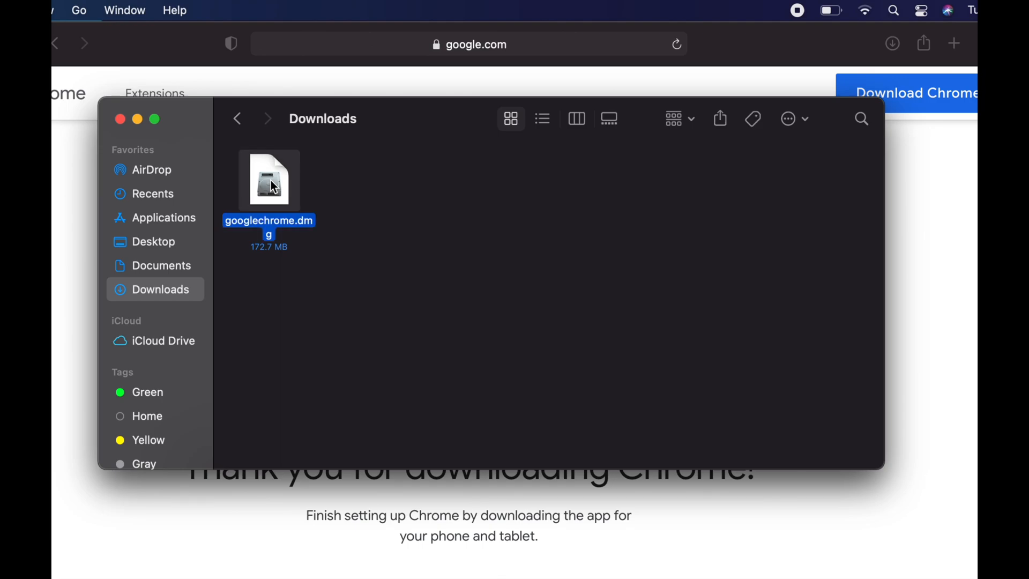
left_click_drag(269, 180, 344, 189)
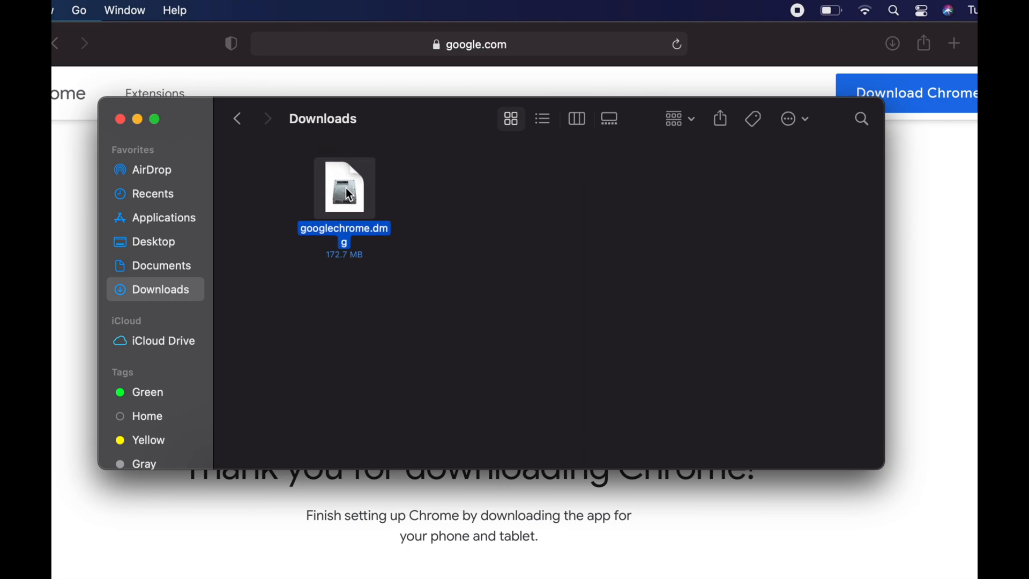
Mount googlechrome.dmg and drag Google Chrome into the Applications folder.
double_click(344, 187)
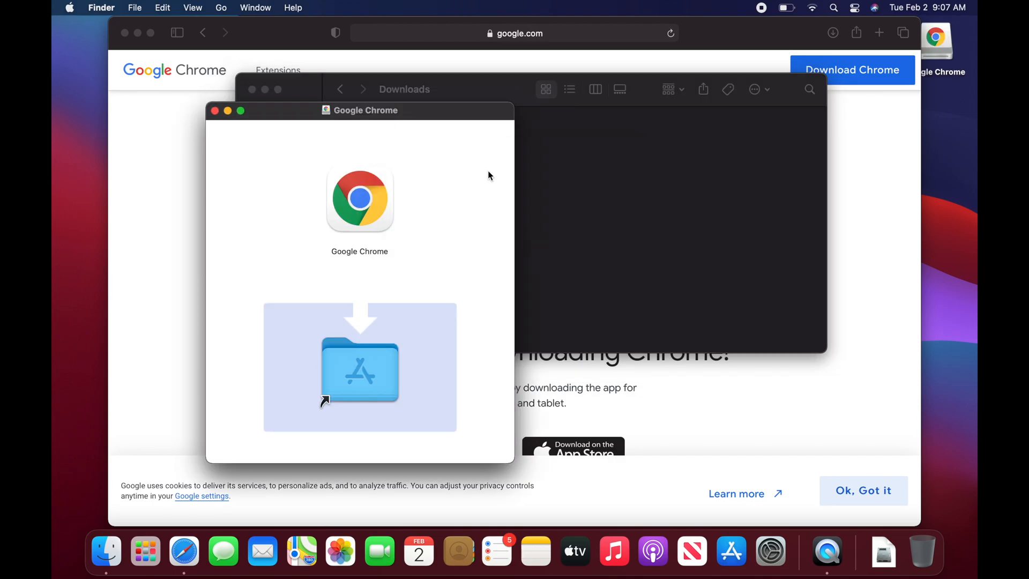
mouse_move(460, 157)
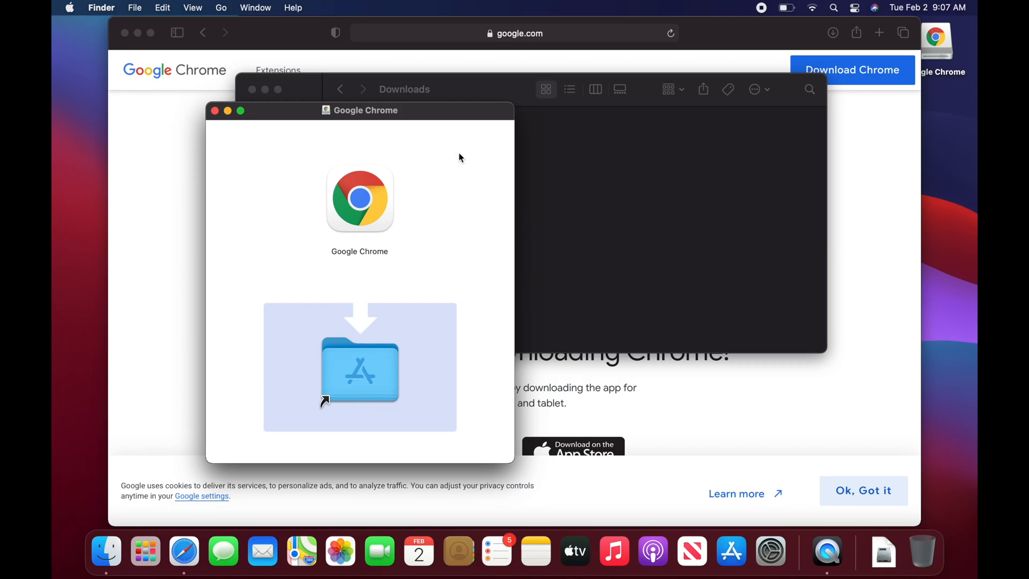
left_click_drag(359, 109, 536, 56)
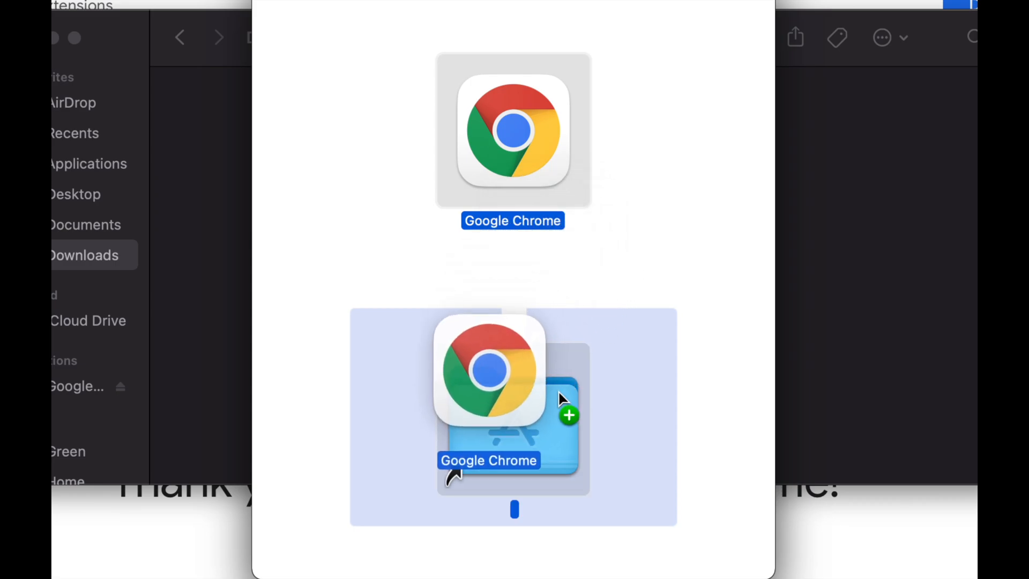
left_click_drag(488, 367, 513, 420)
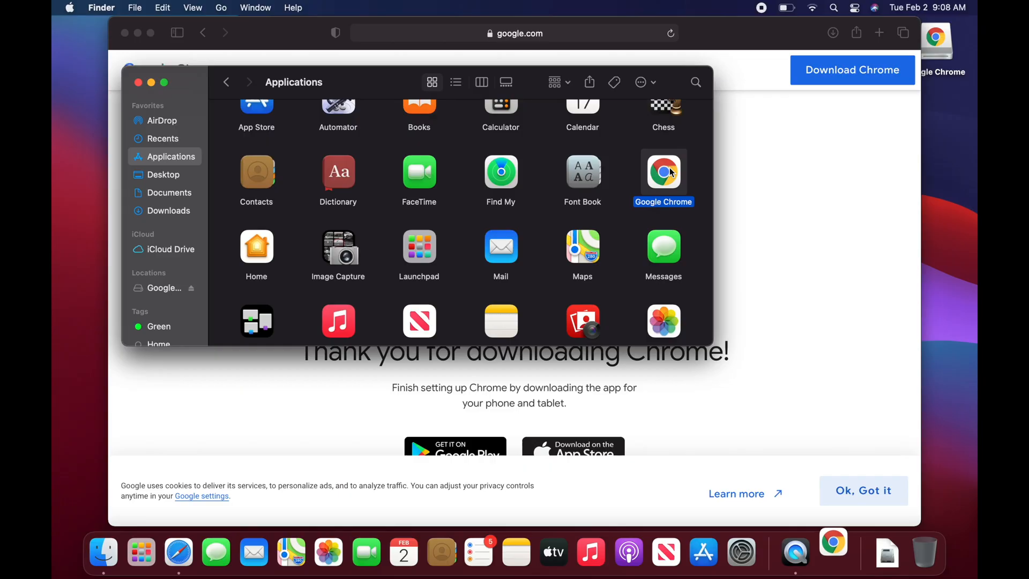
Launch Google Chrome from Applications and confirm opening the downloaded app.
double_click(663, 171)
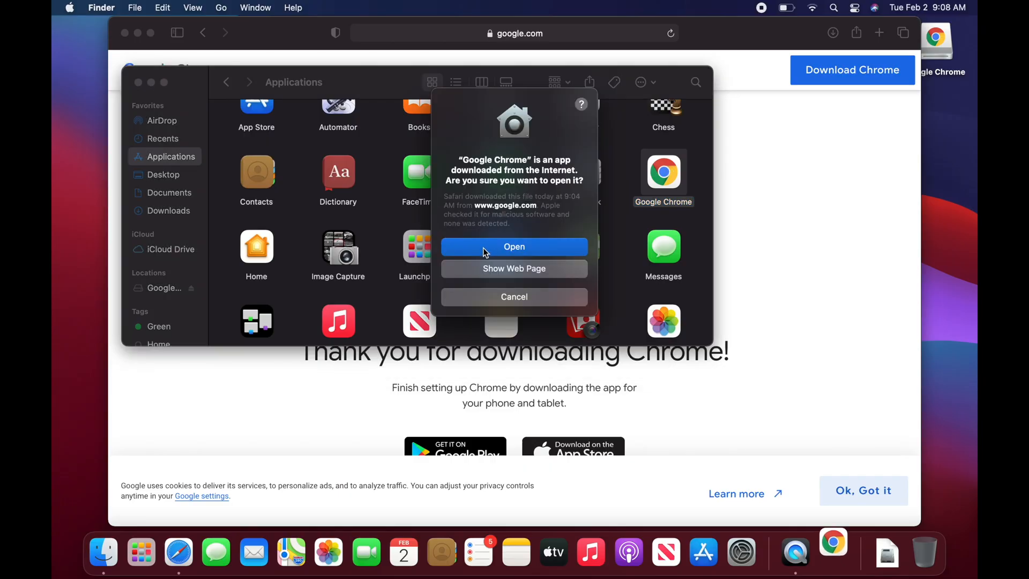
left_click(514, 247)
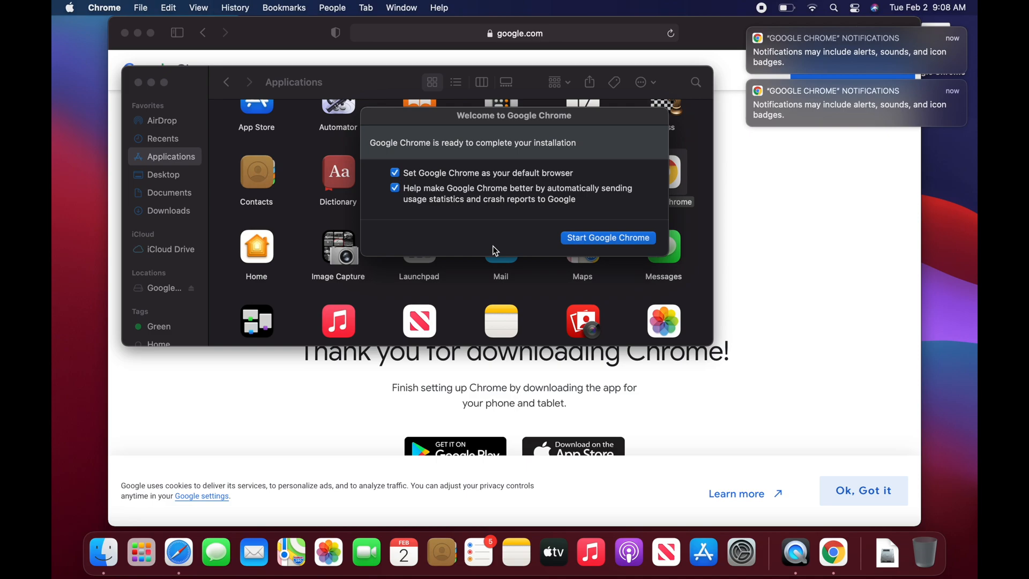
mouse_move(613, 244)
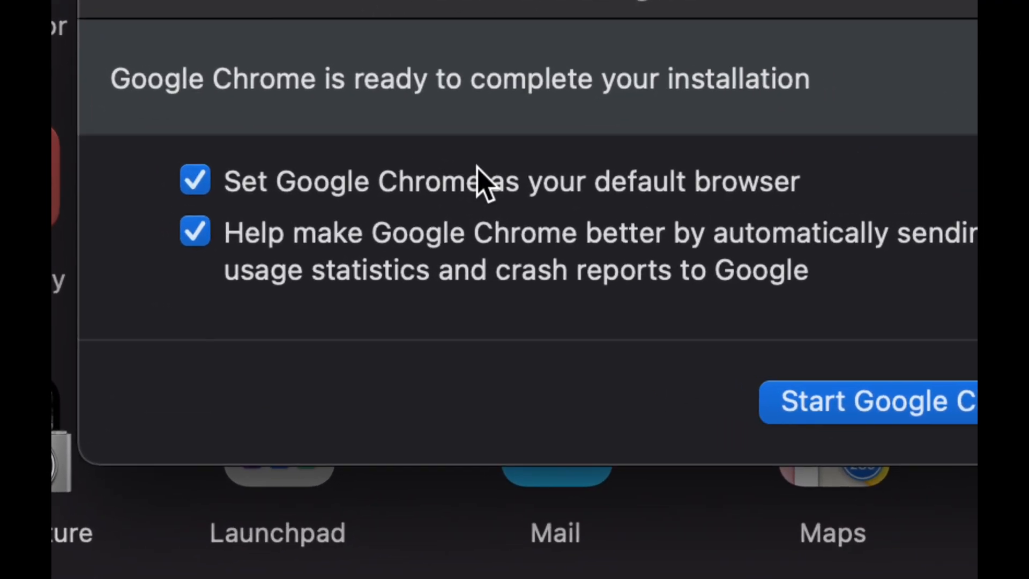
mouse_move(745, 215)
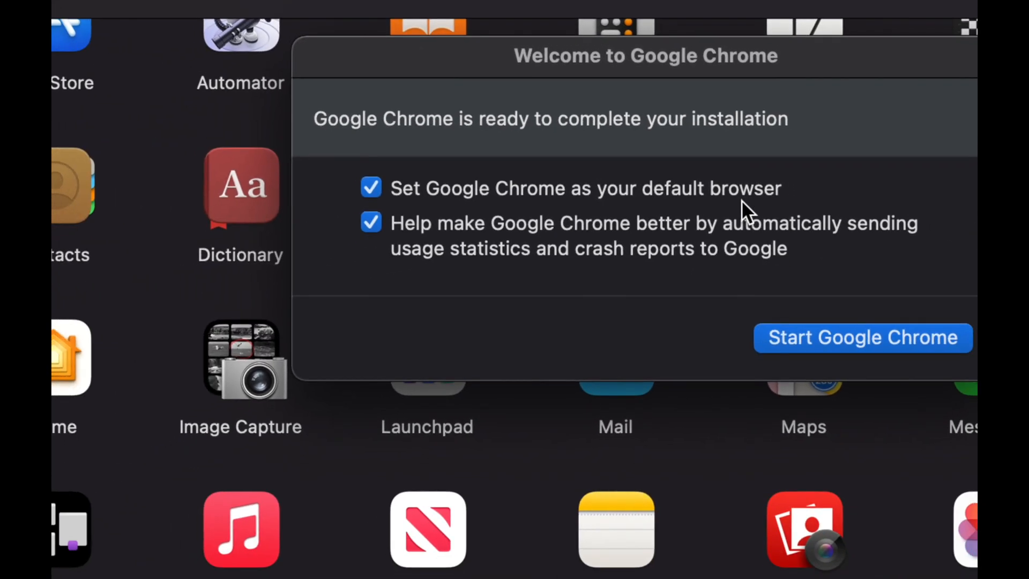
Uncheck 'Set Google Chrome as your default browser' and start Chrome.
left_click(388, 189)
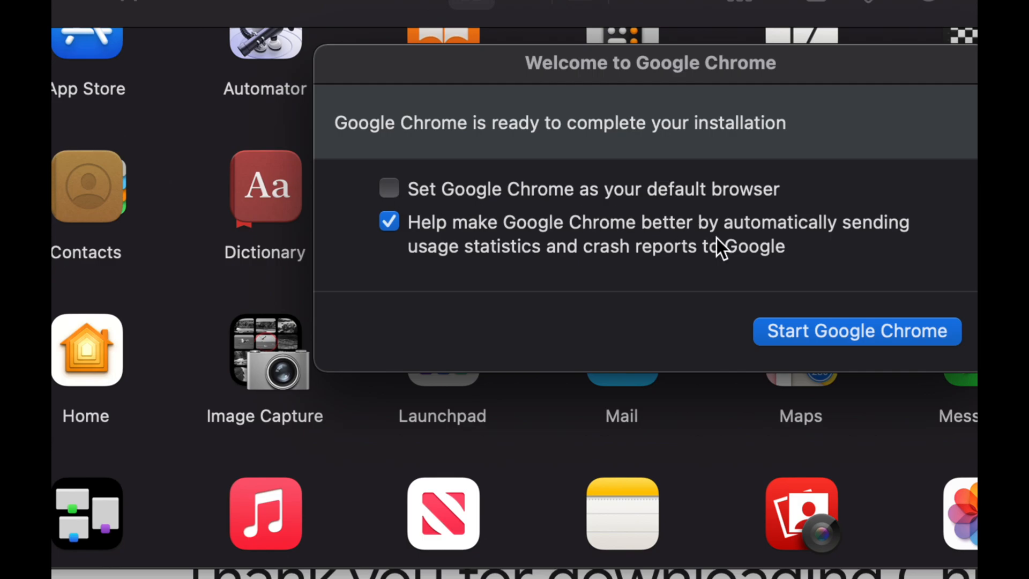
mouse_move(734, 232)
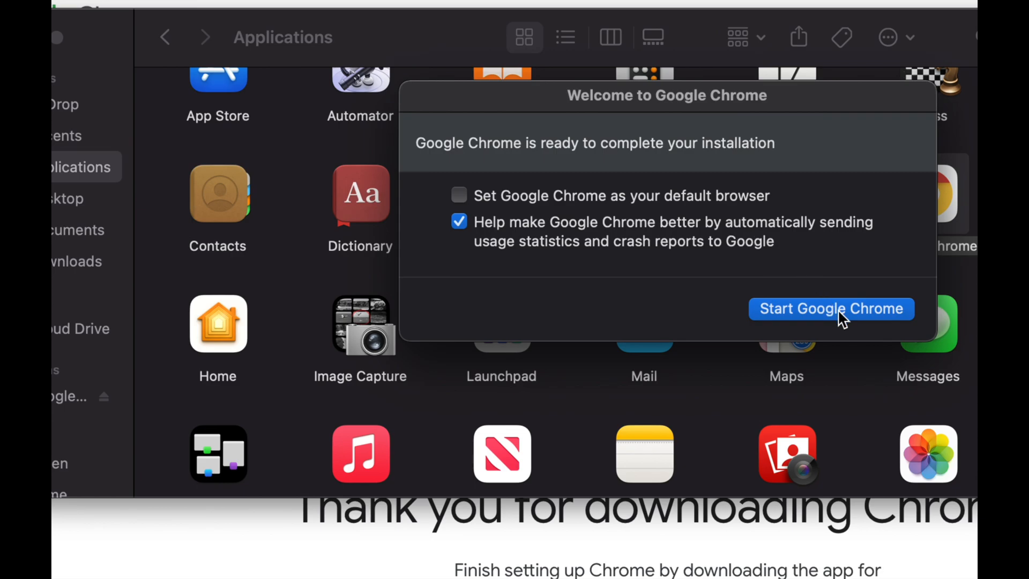
left_click(832, 308)
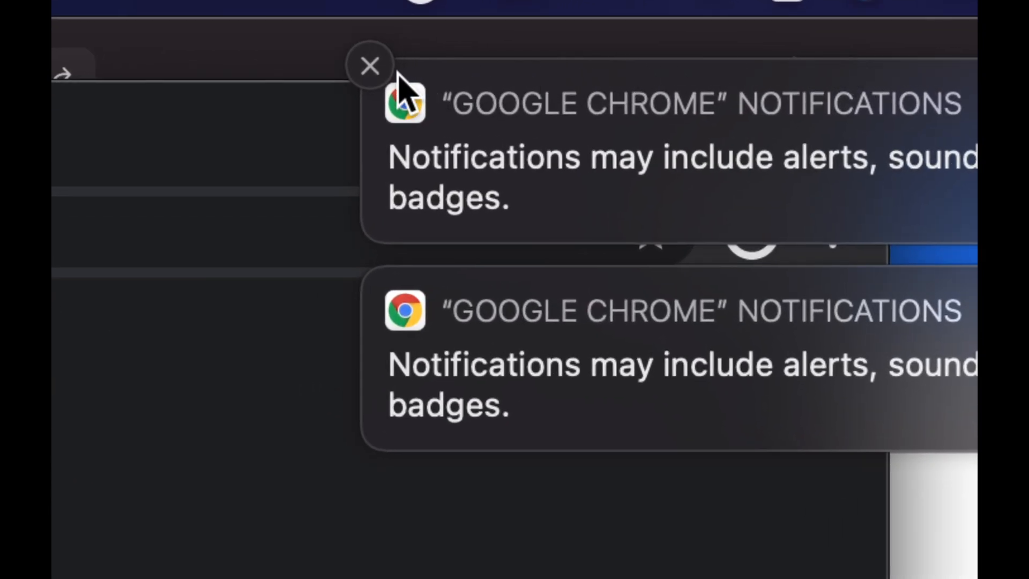
Dismiss both Chrome notification banners so the Welcome to Chrome page shows.
left_click(371, 65)
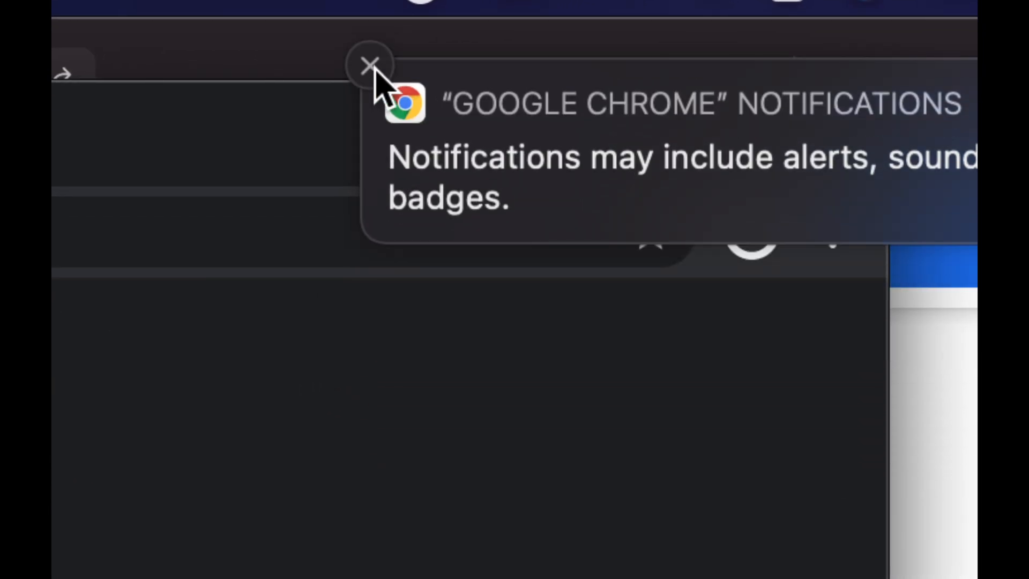
left_click(366, 63)
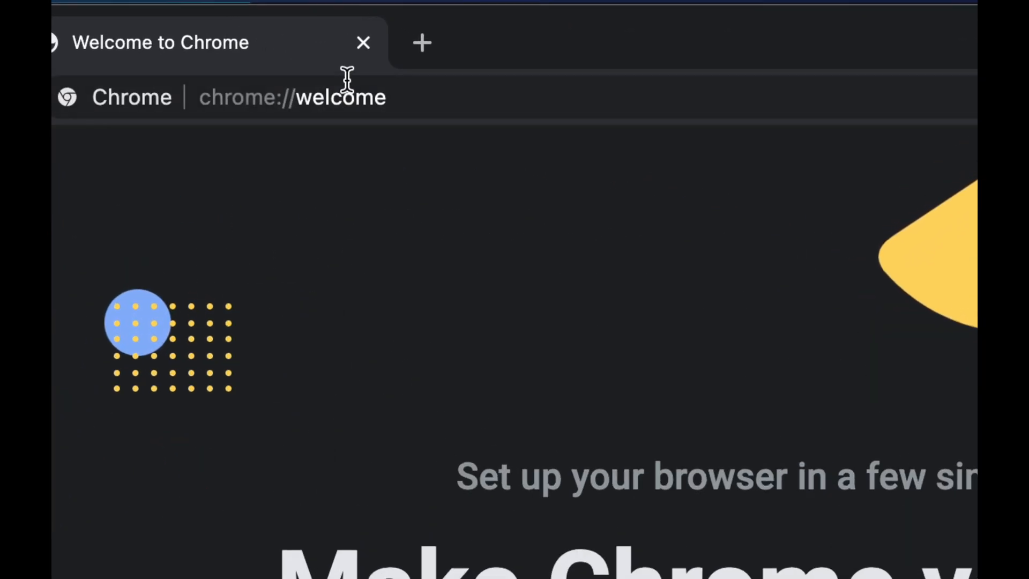
type("google")
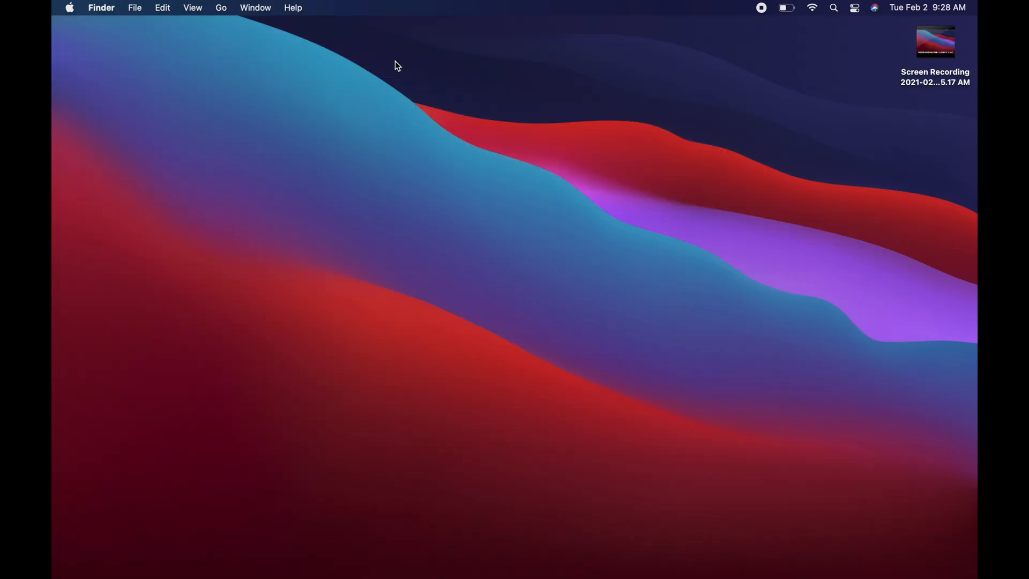
mouse_move(160, 54)
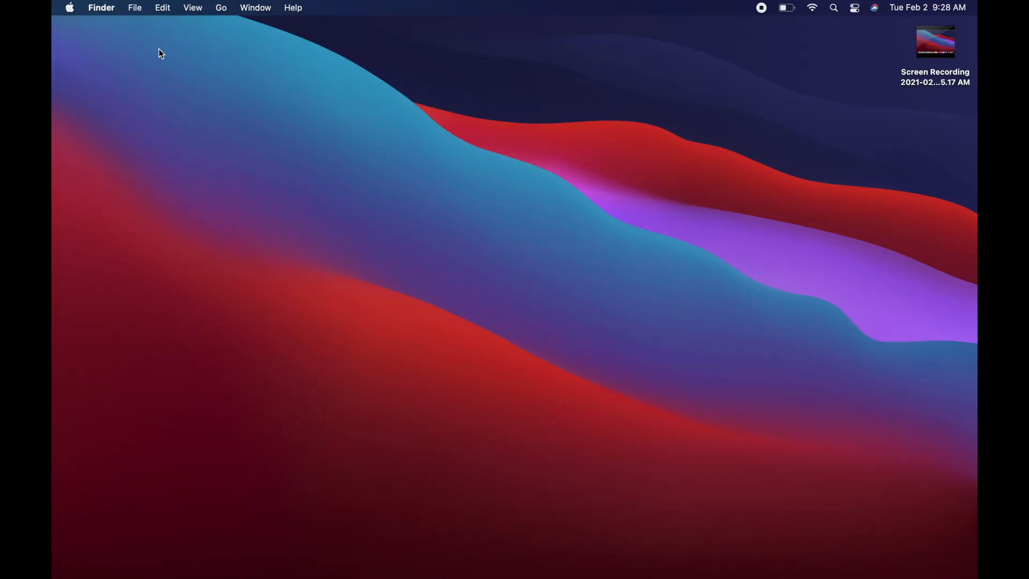
Bring up the Apple menu with its Sleep, Restart and Shut Down options.
left_click(69, 8)
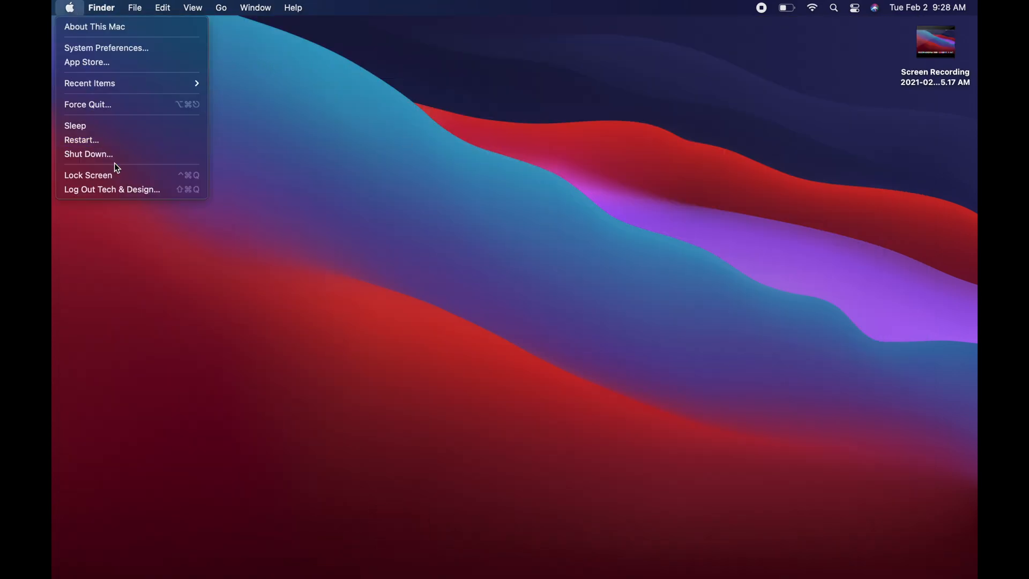